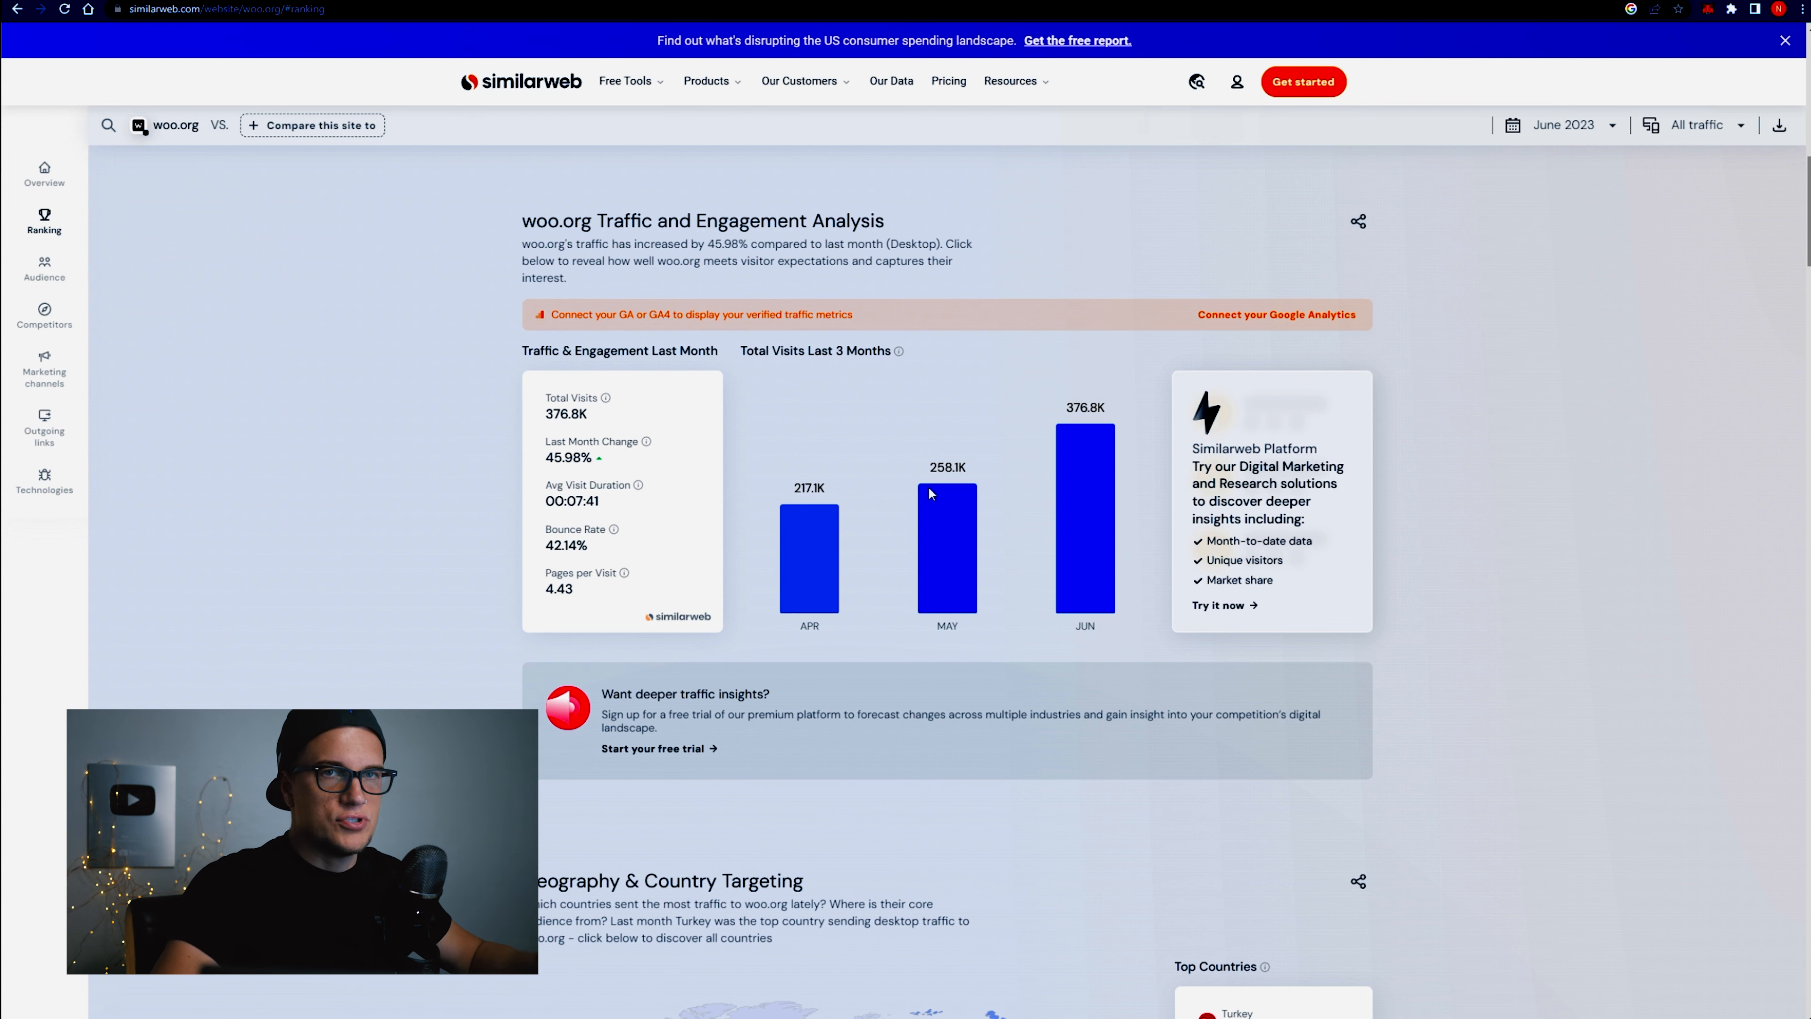
{"action": "mouse_move", "coordinate": [920, 490]}
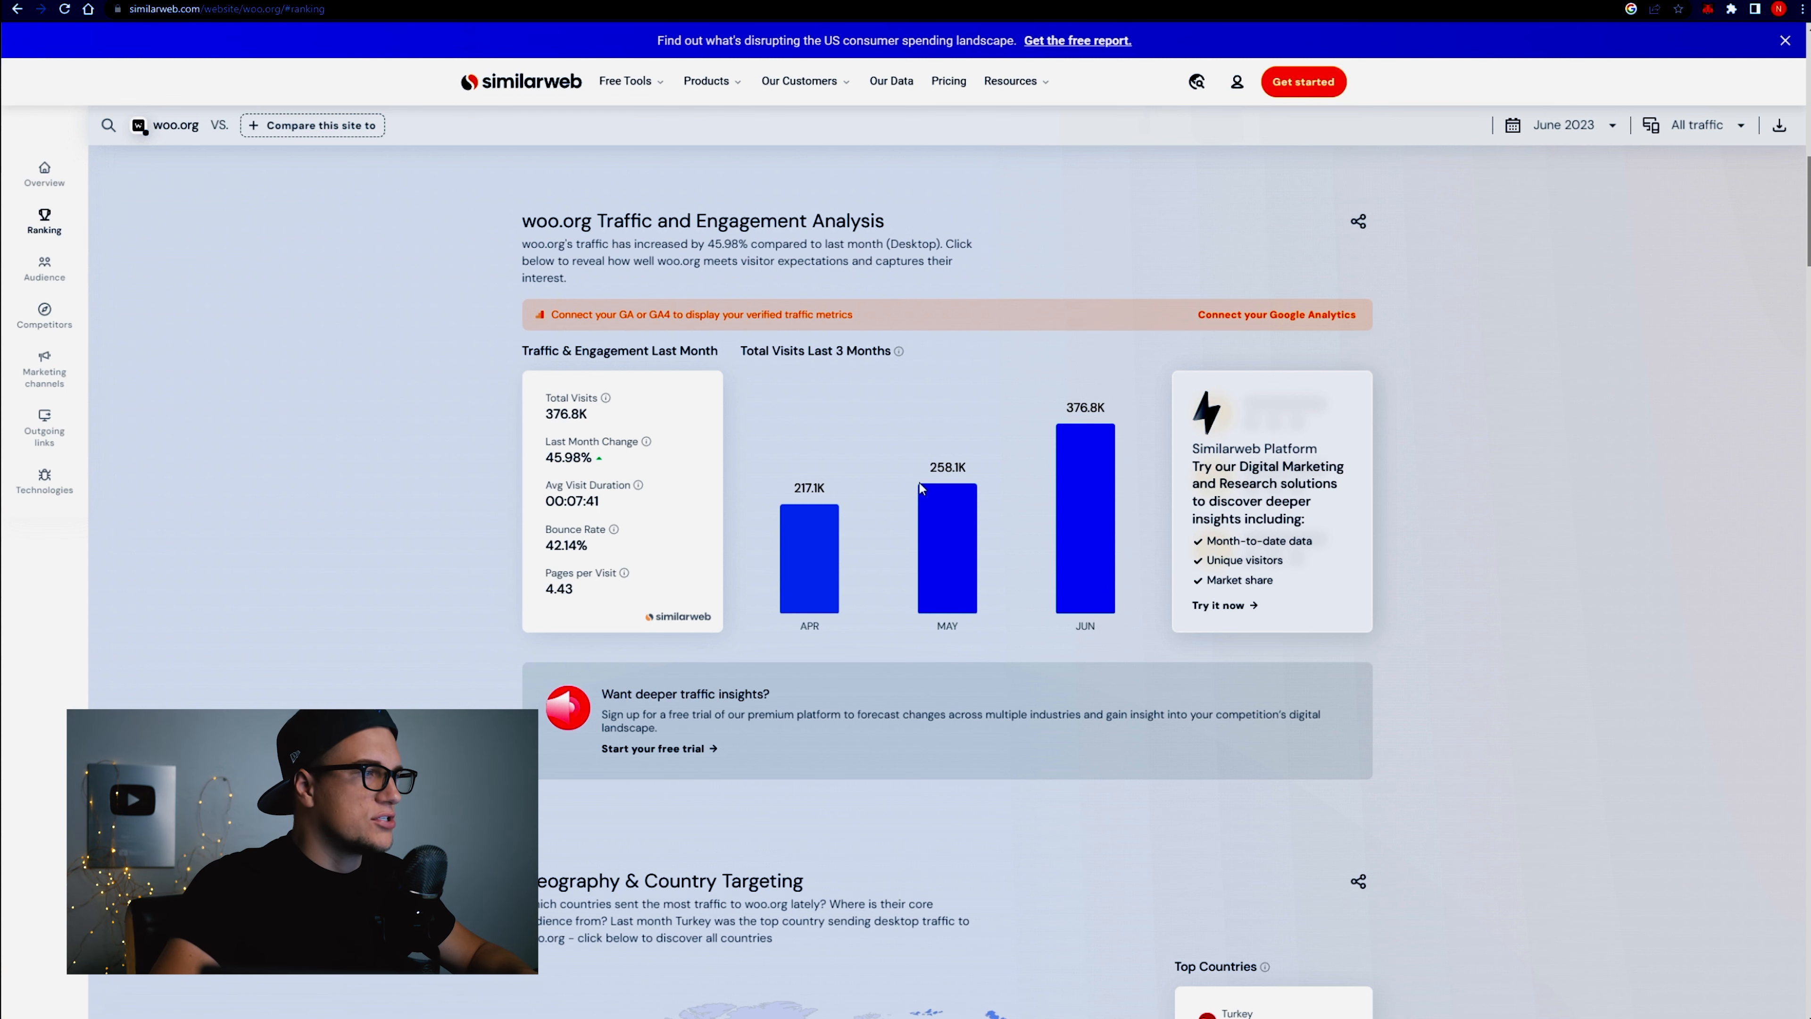